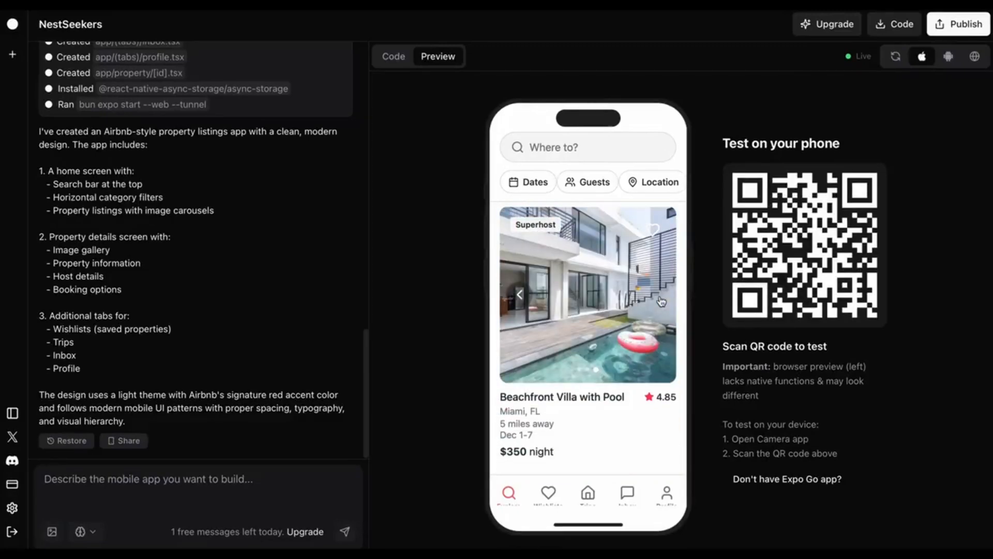
- Open the Beachfront Villa with Pool listing and scroll through its property details
{"action": "left_click", "coordinate": [586, 294]}
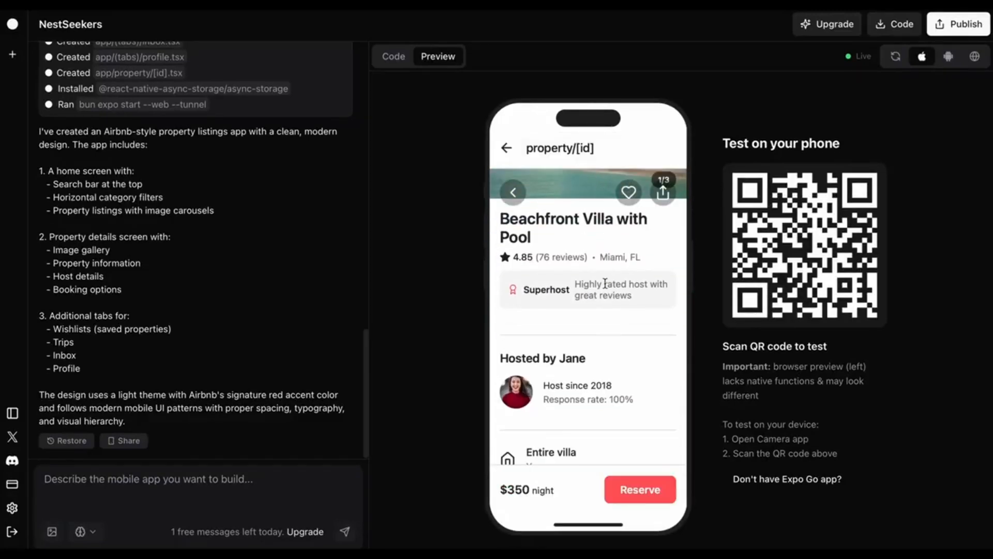
{"action": "scroll", "scroll_direction": "down", "scroll_amount": 3}
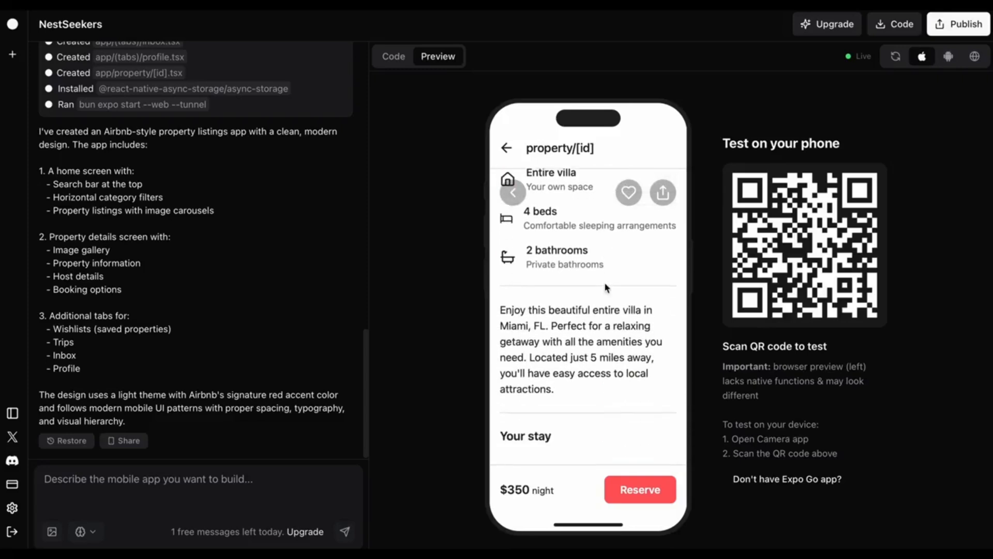
{"action": "left_click", "coordinate": [628, 192]}
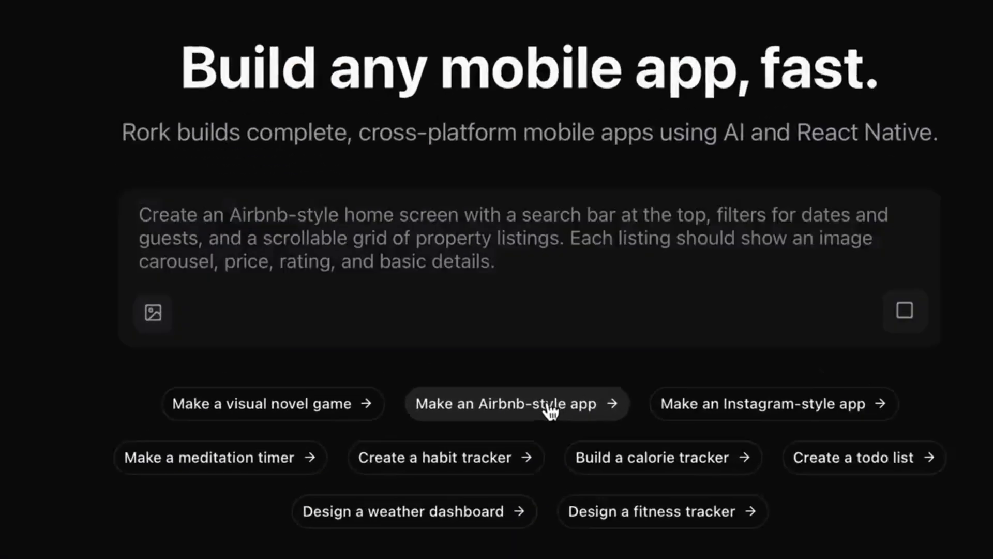
- Load the Airbnb-style example description and approve Google sign-in to rorkai.com
{"action": "left_click", "coordinate": [516, 404]}
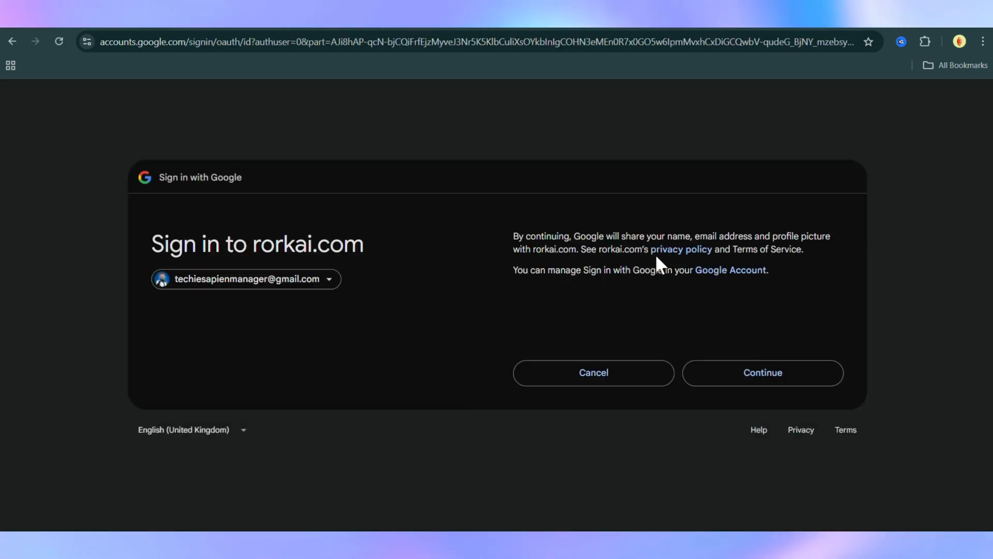
{"action": "left_click", "coordinate": [762, 372]}
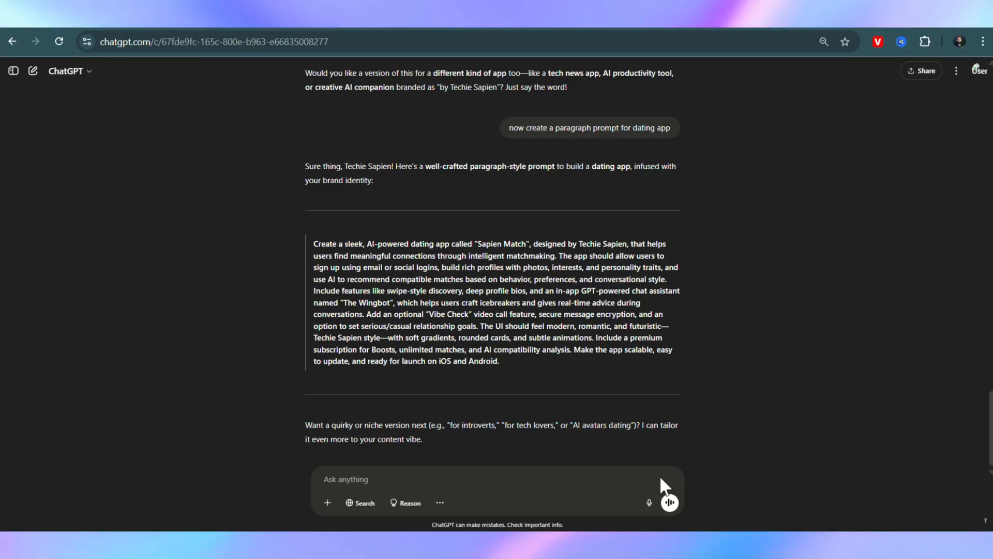
{"action": "mouse_move", "coordinate": [507, 363]}
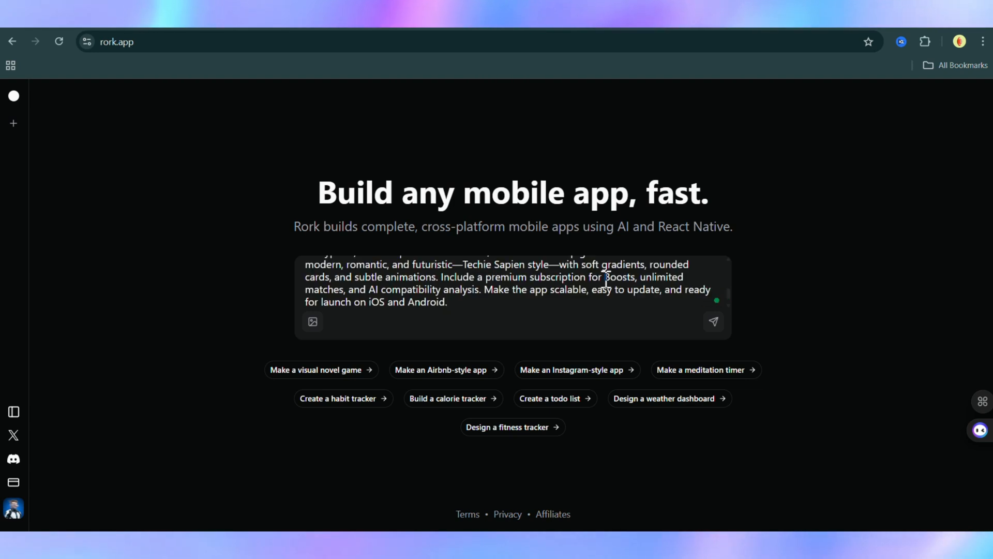
- Submit the dating app prompt to build Sapien Match, then open the Publish option
{"action": "left_click", "coordinate": [713, 321]}
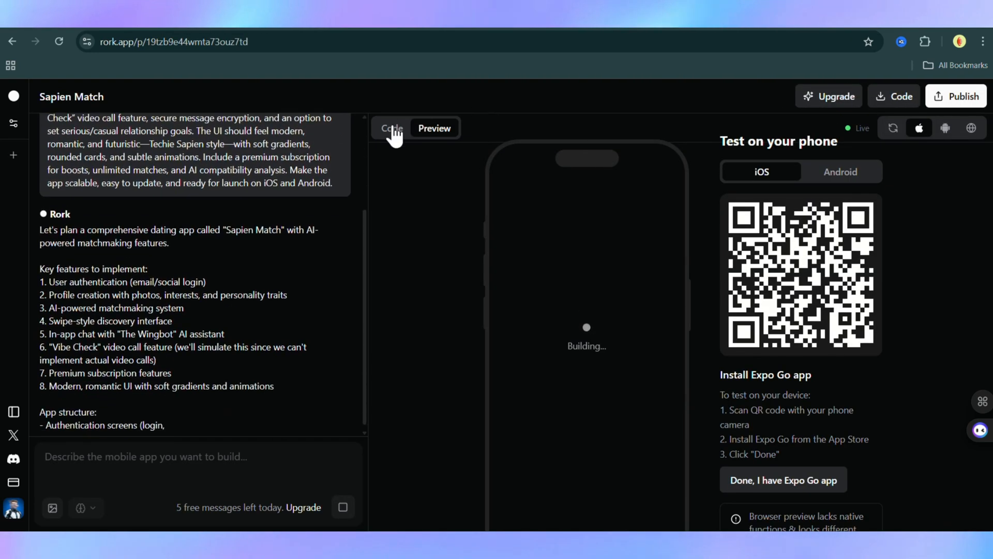
{"action": "left_click", "coordinate": [392, 128]}
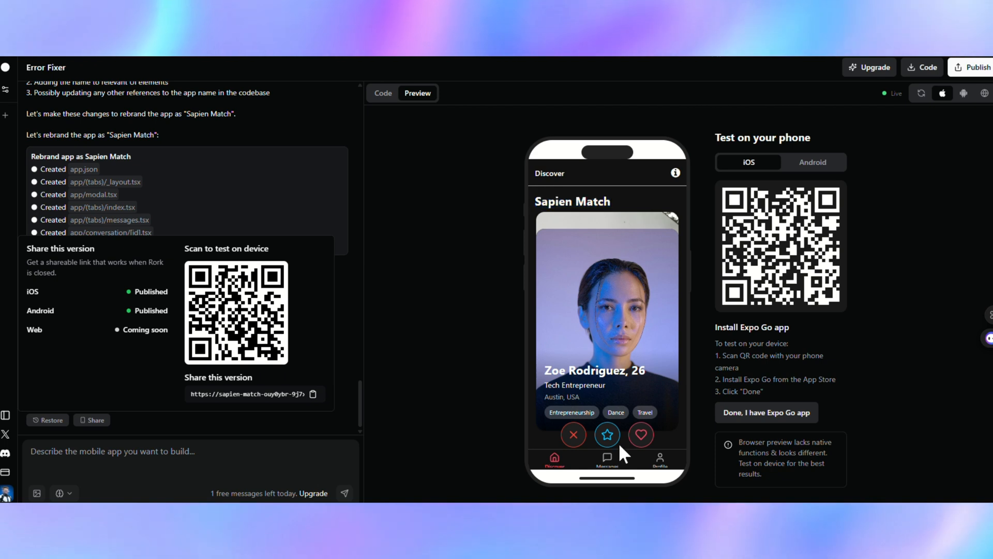
{"action": "left_click", "coordinate": [573, 434]}
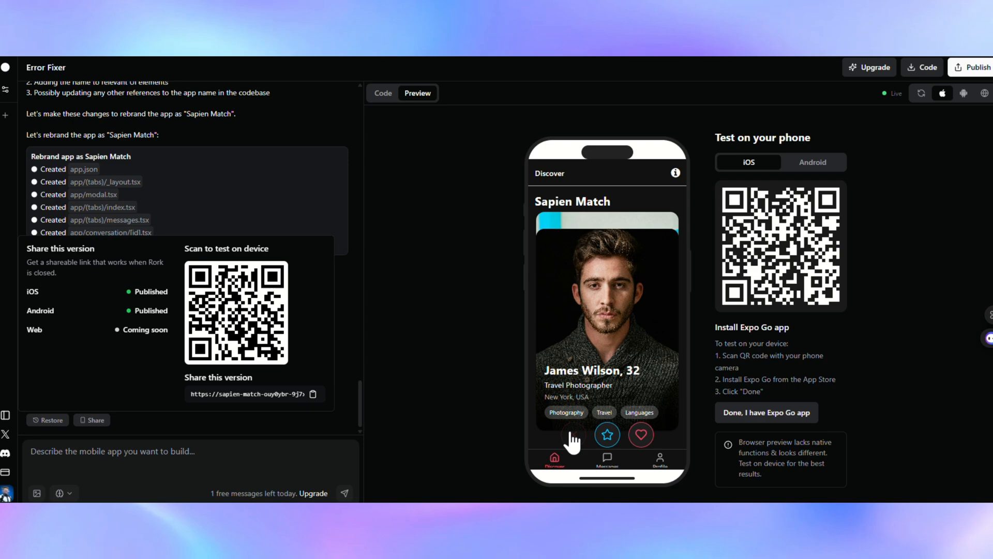
{"action": "left_click", "coordinate": [660, 459]}
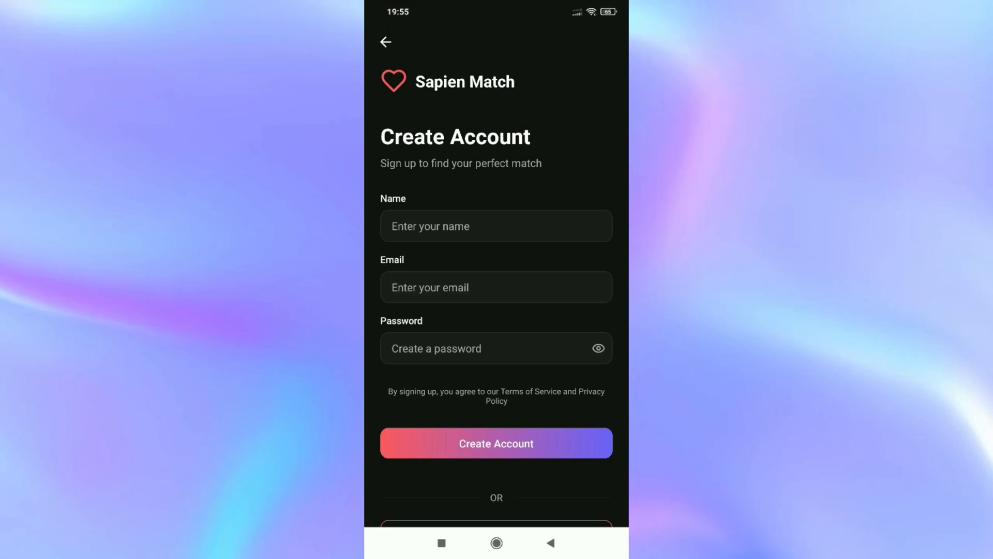
- Open the Sapien Match Create Account screen on the phone through Expo Go
{"action": "left_click", "coordinate": [496, 443]}
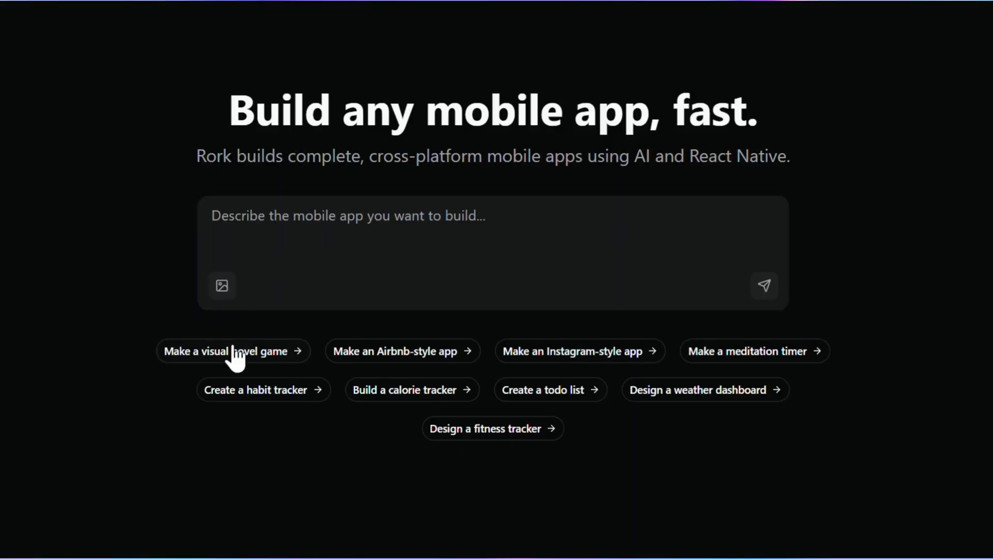
{"action": "mouse_move", "coordinate": [754, 351]}
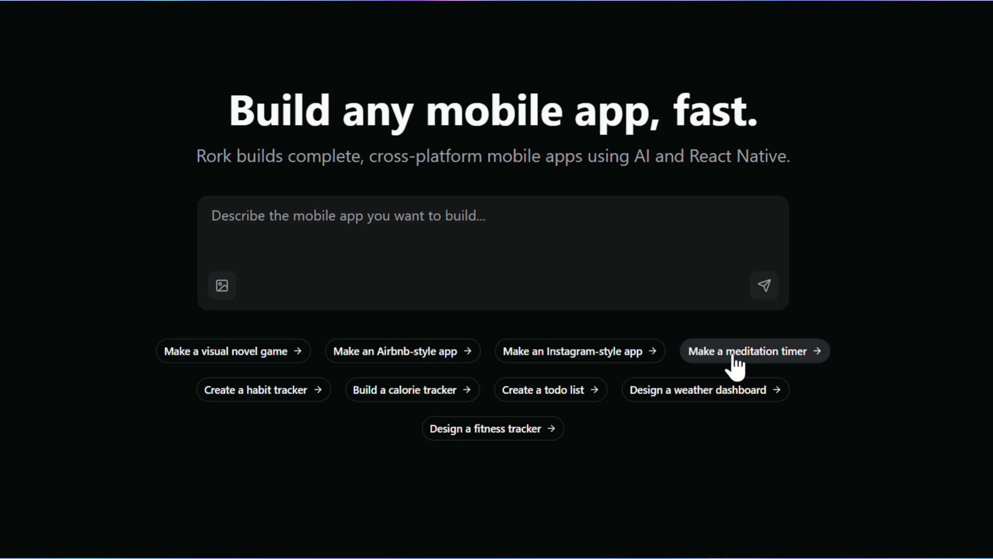
{"action": "mouse_move", "coordinate": [493, 428]}
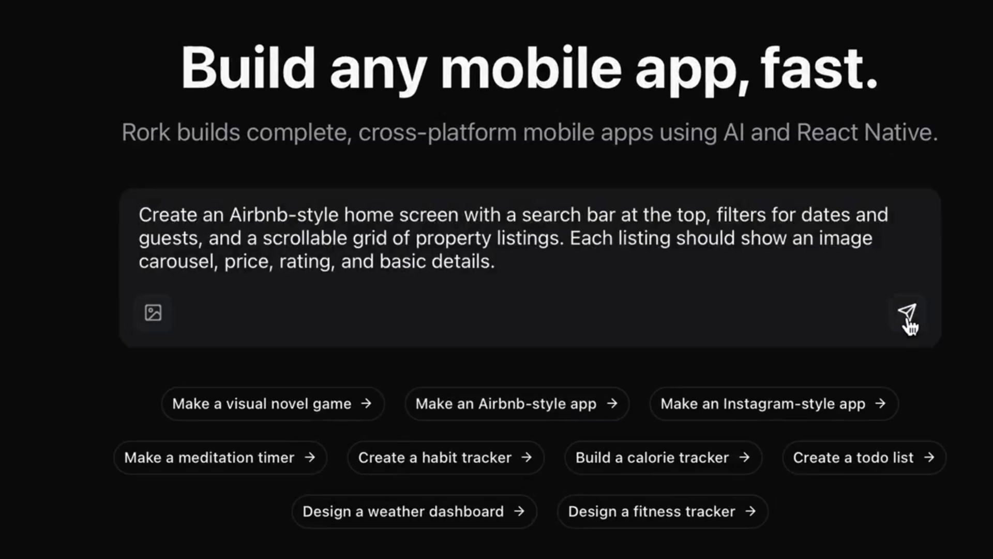
- Send the Airbnb-style home screen prompt to Rork for building
{"action": "left_click", "coordinate": [907, 312]}
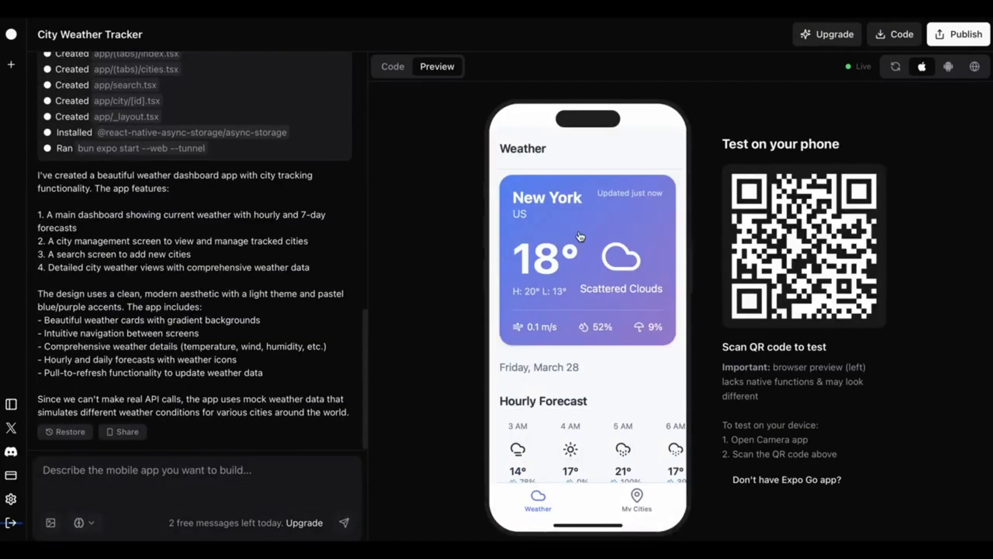
- Scroll the City Weather Tracker preview through hourly and 7-day forecasts
{"action": "scroll", "scroll_direction": "down", "scroll_amount": 3}
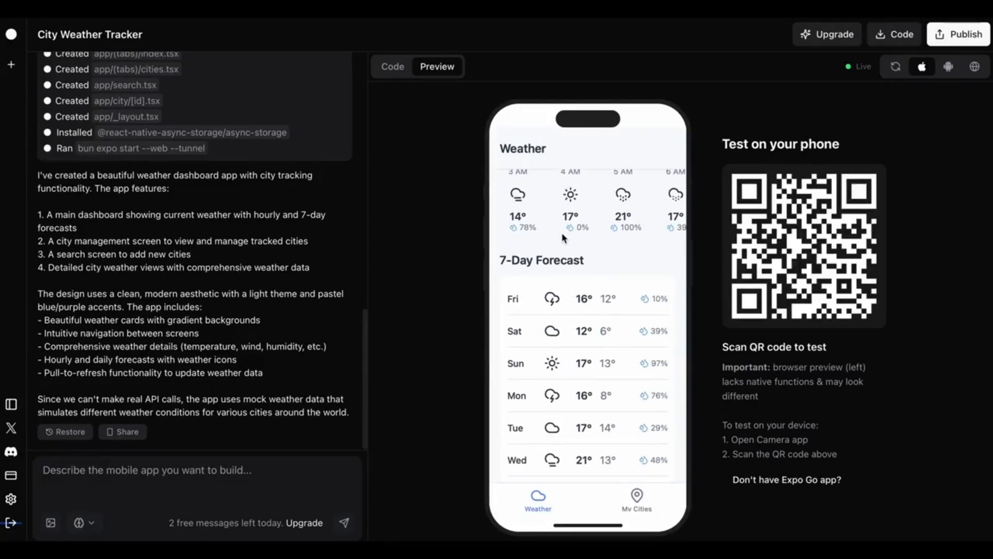
{"action": "scroll", "scroll_direction": "down", "scroll_amount": 3}
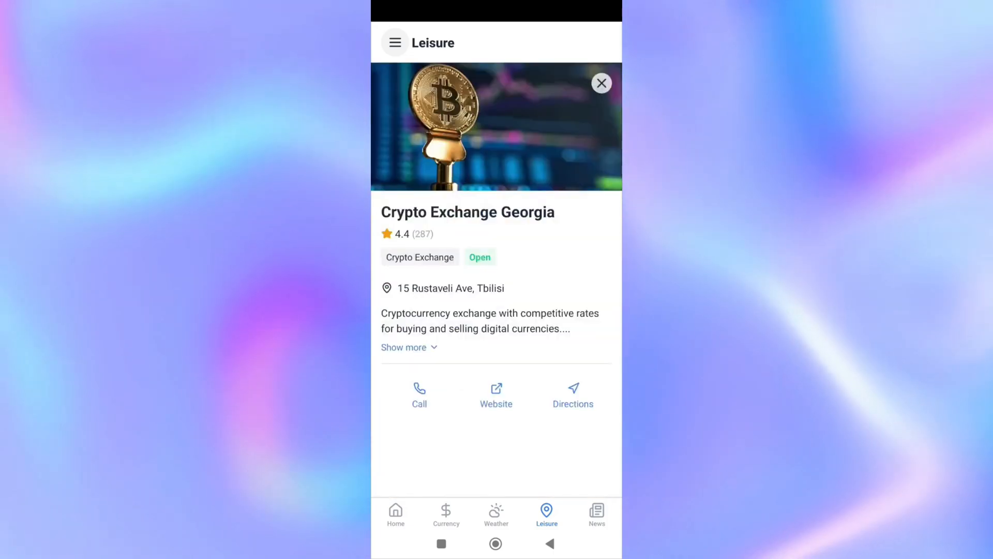
- Open the Crypto Exchange Georgia place under Leisure, then scroll the Recipes list
{"action": "left_click", "coordinate": [601, 82]}
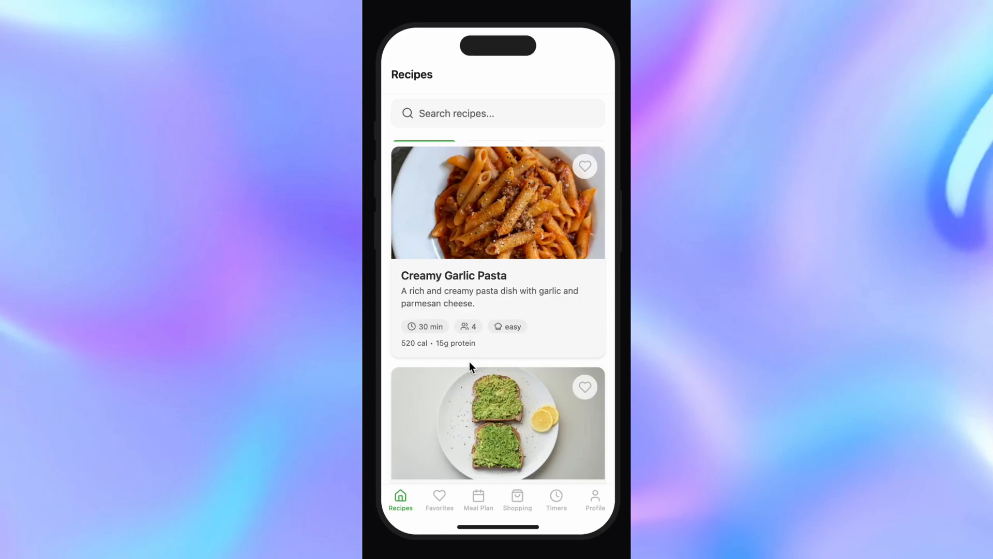
{"action": "scroll", "scroll_direction": "down", "scroll_amount": 3}
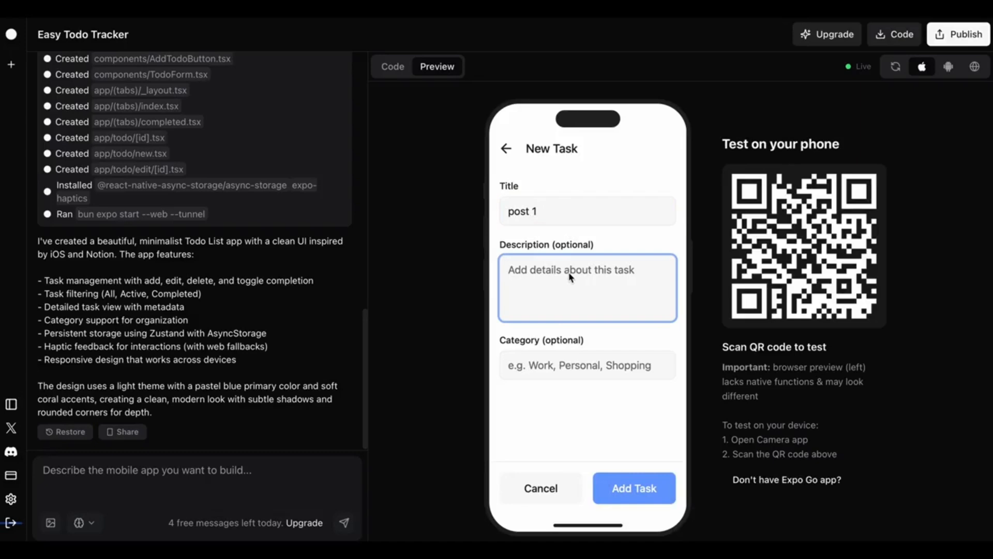
- Type 'Per' into the New Task form for 'post 1'
{"action": "type", "text": "Per"}
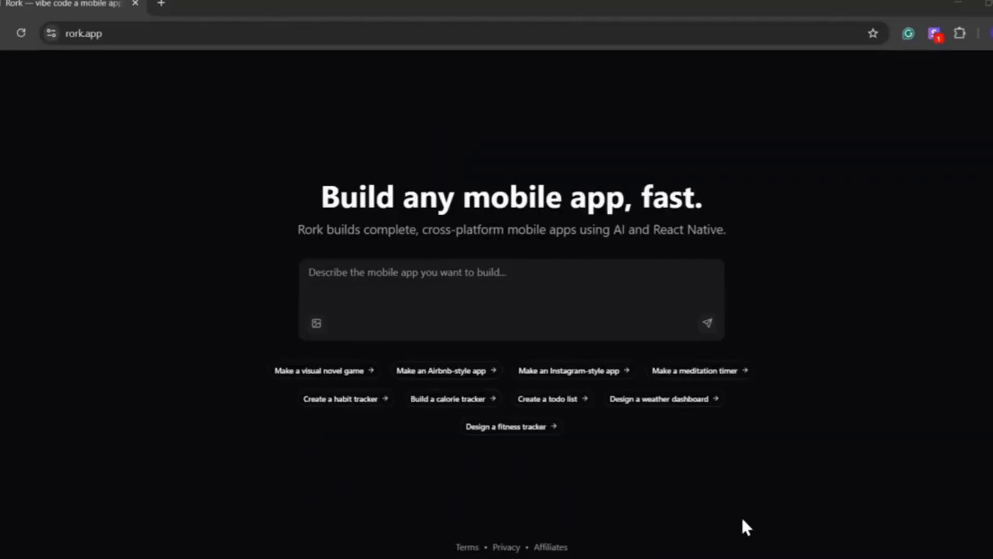
- Pick the 'Make an Airbnb-style app' suggestion chip on the rork.app home page
{"action": "left_click", "coordinate": [442, 370]}
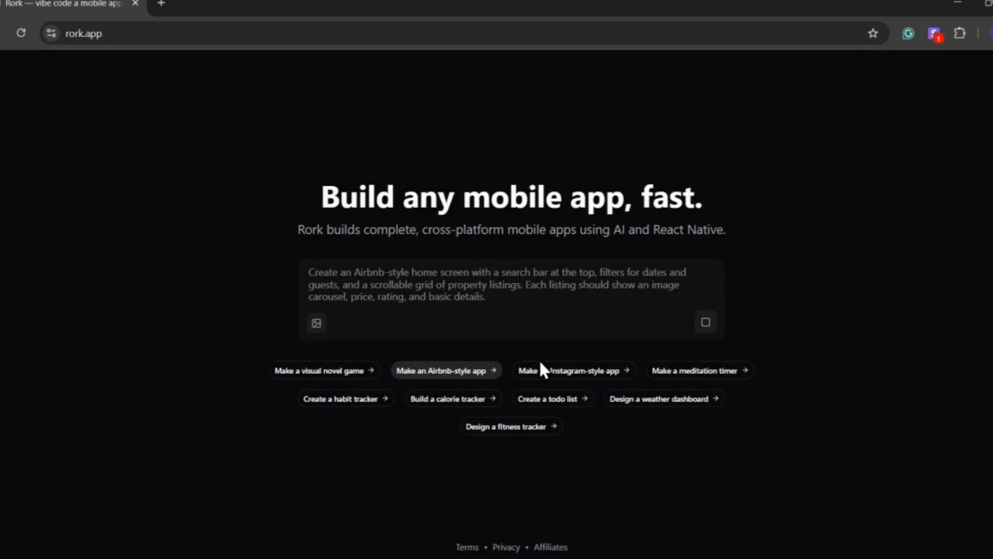